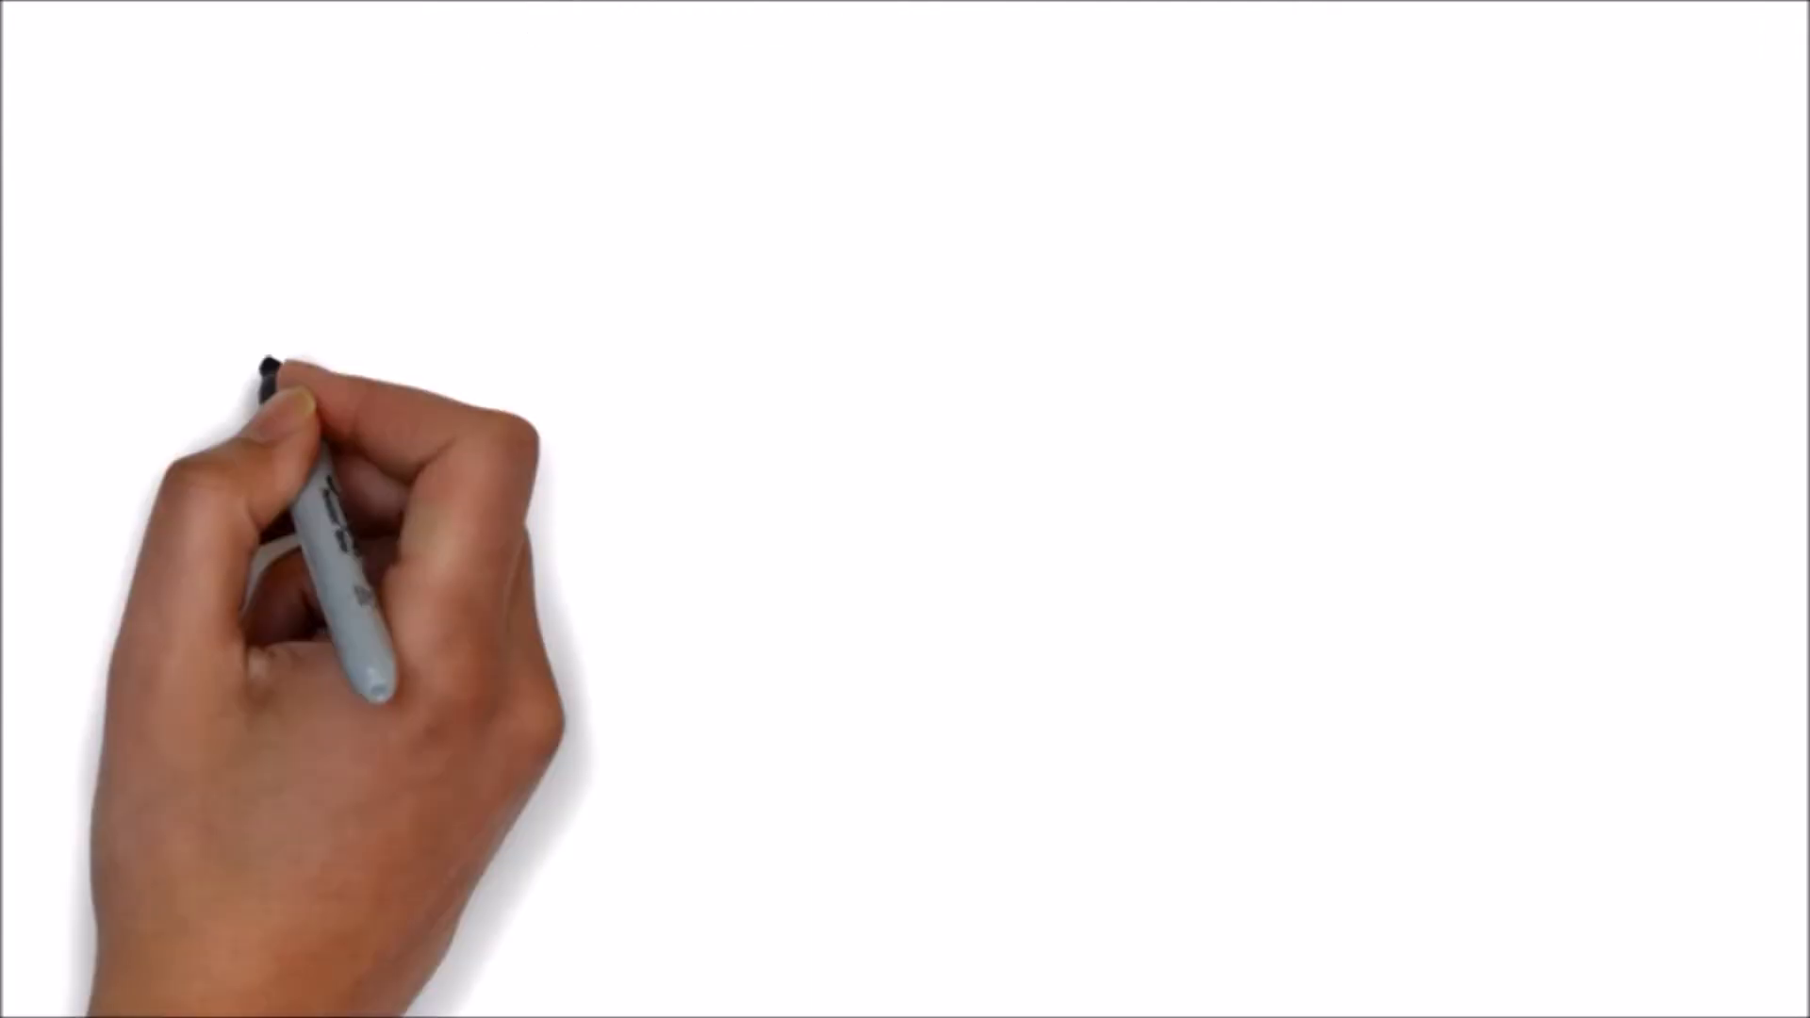
text(IN GENERAL TERMS IE)
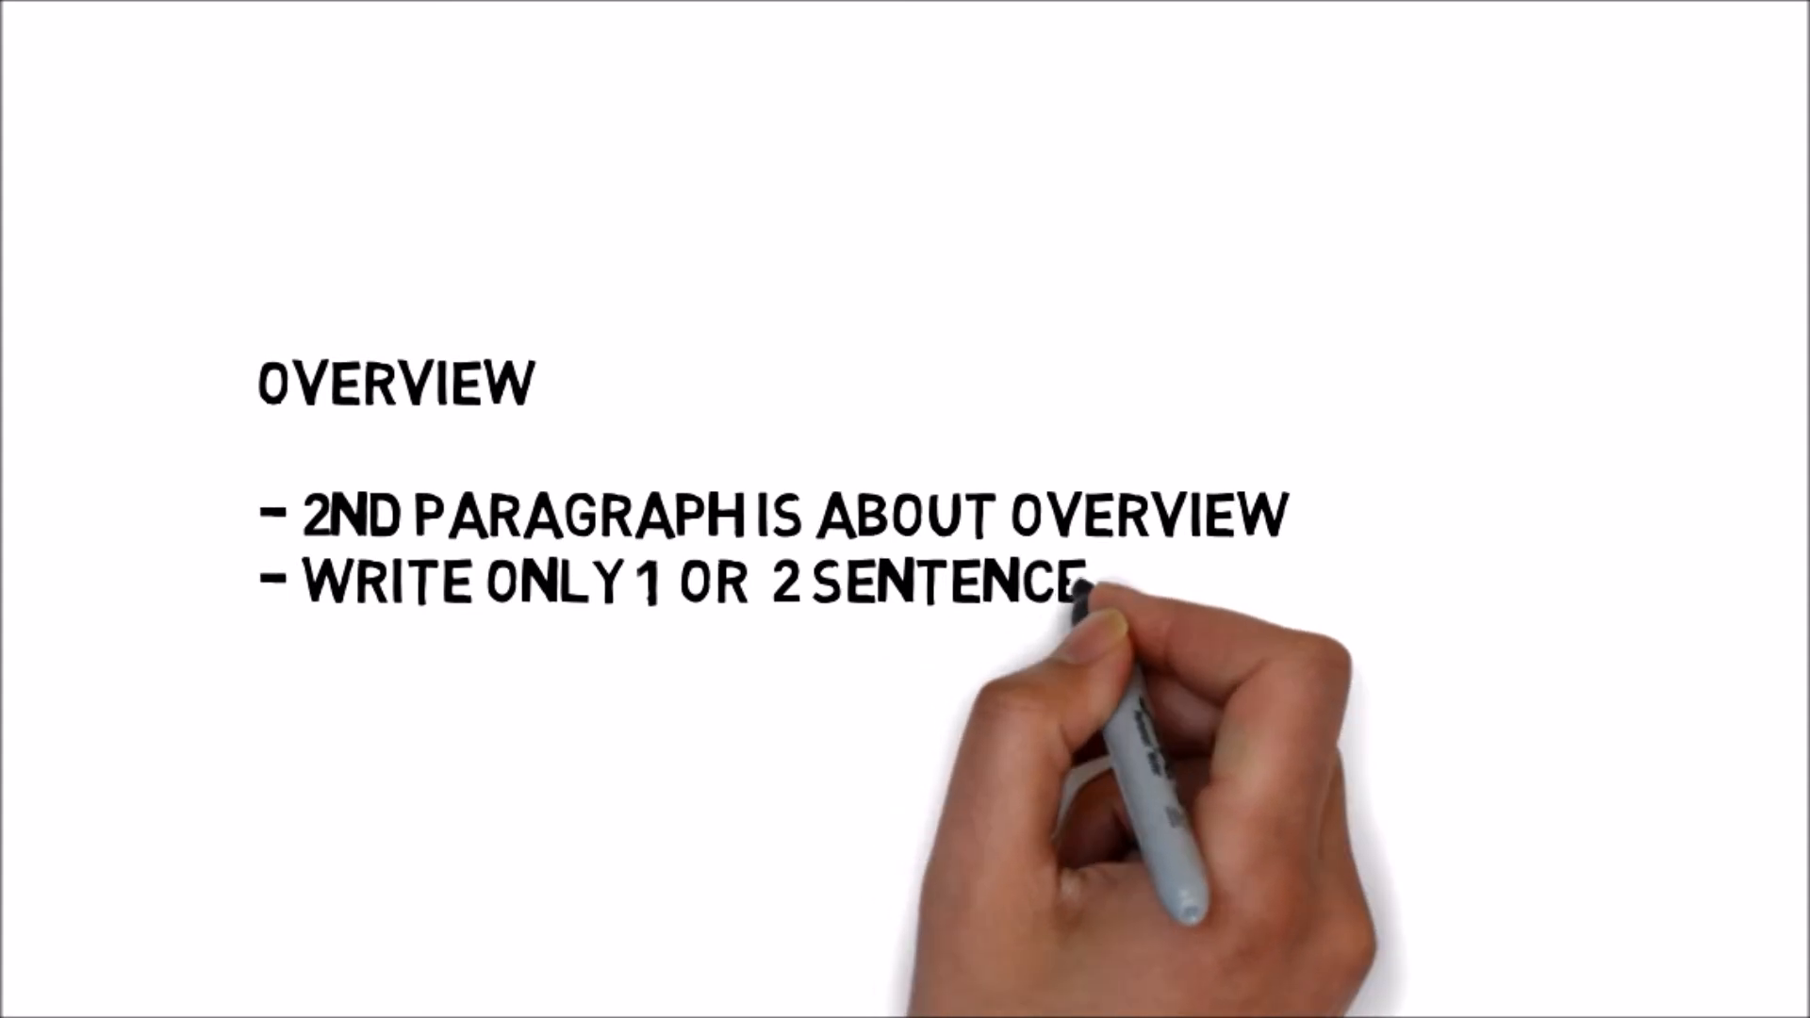
text(TO DES)
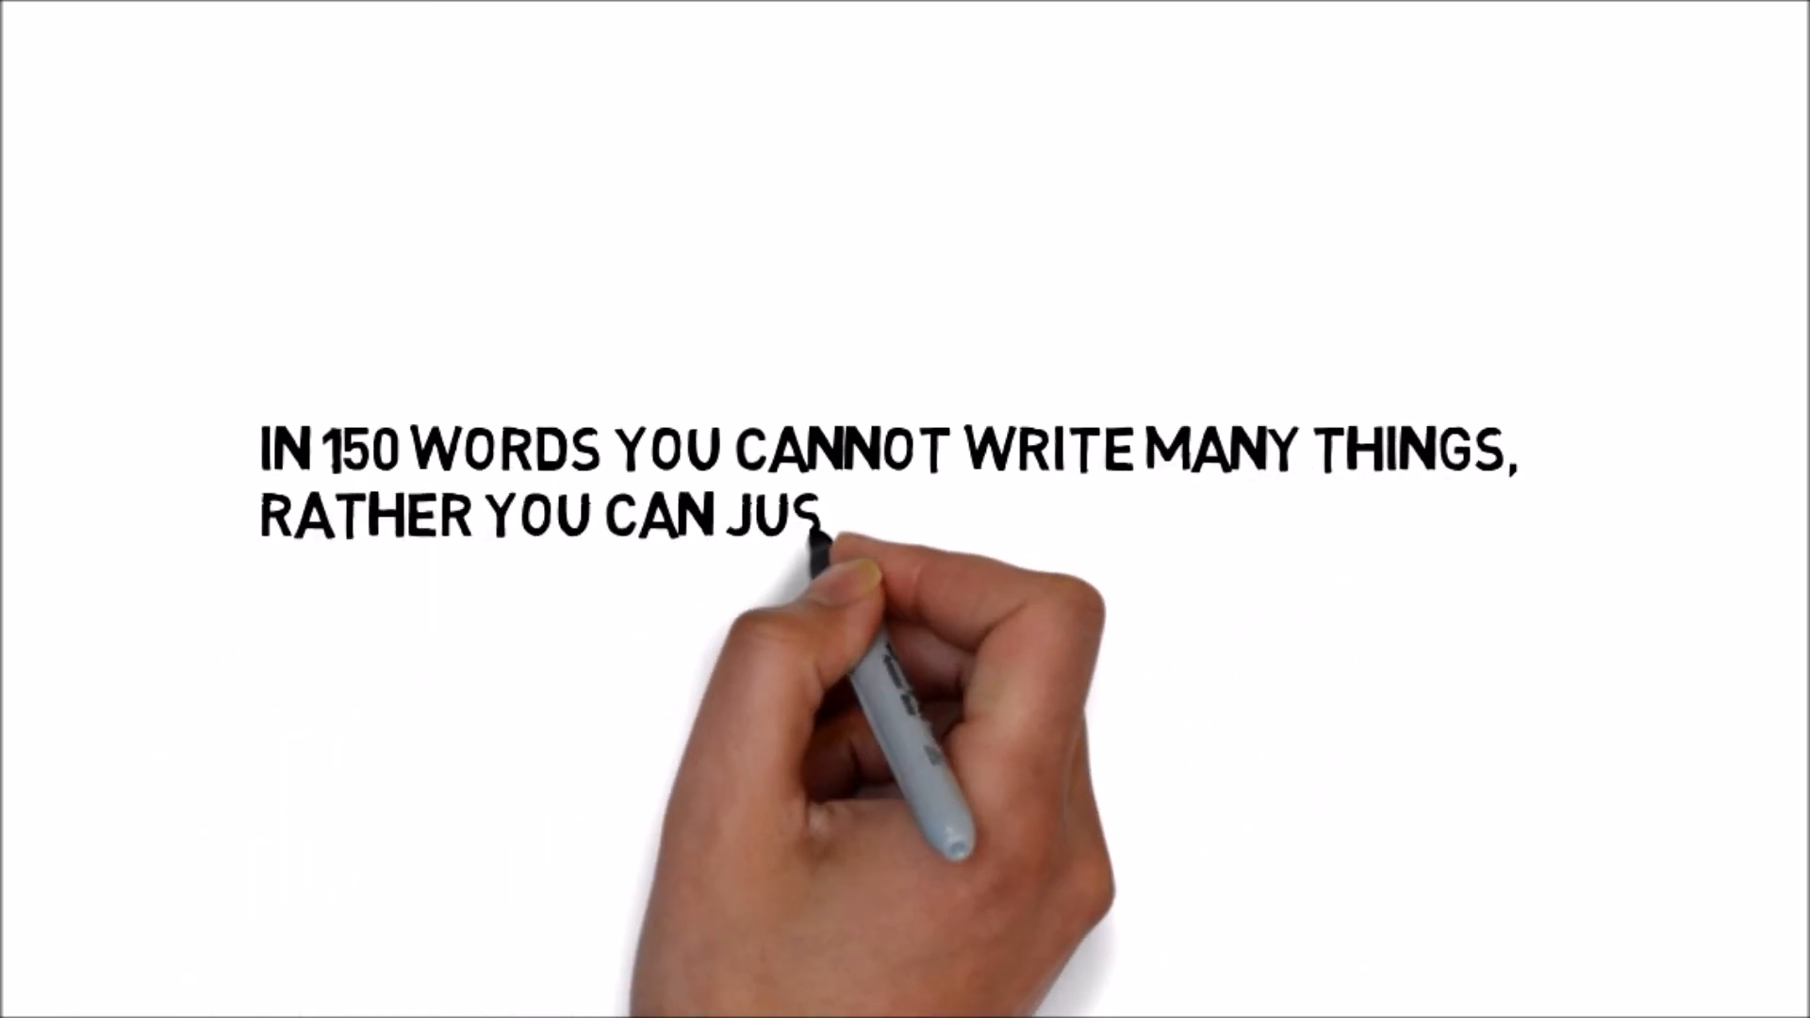
text(T MAKE IT A PARAC)
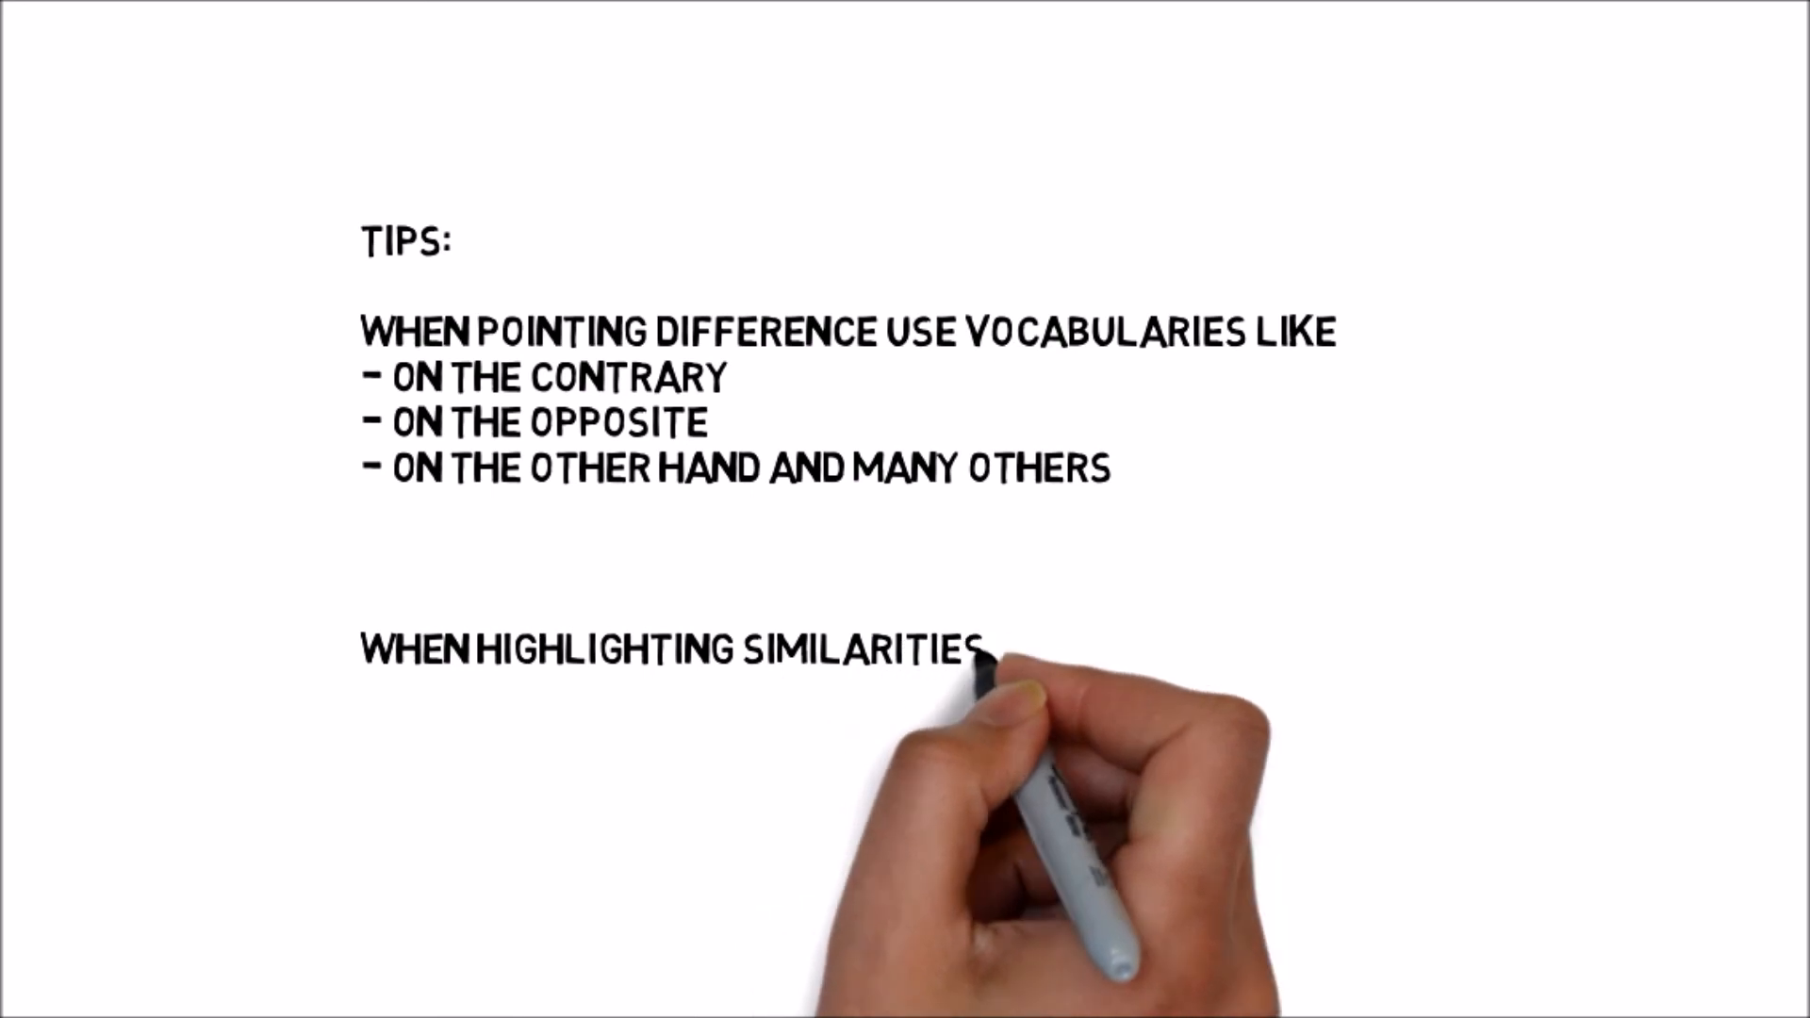
text(USE VOCABULARI)
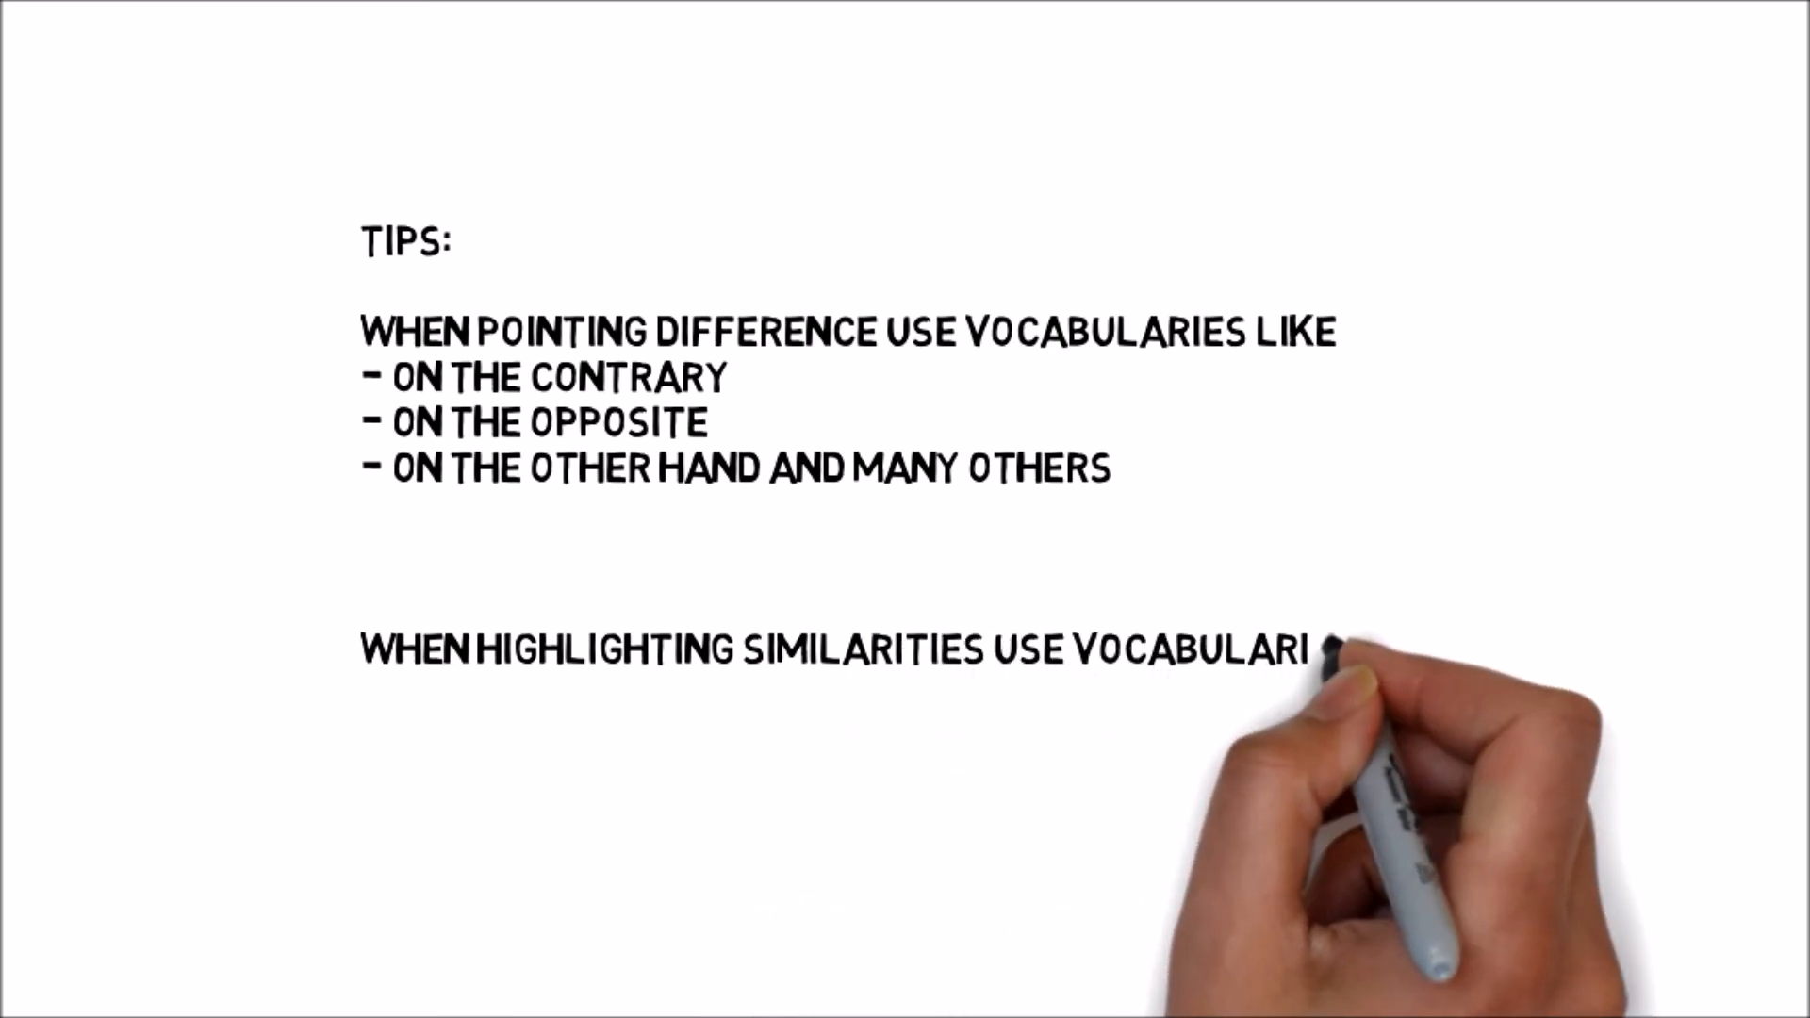
text(SIMILAR)
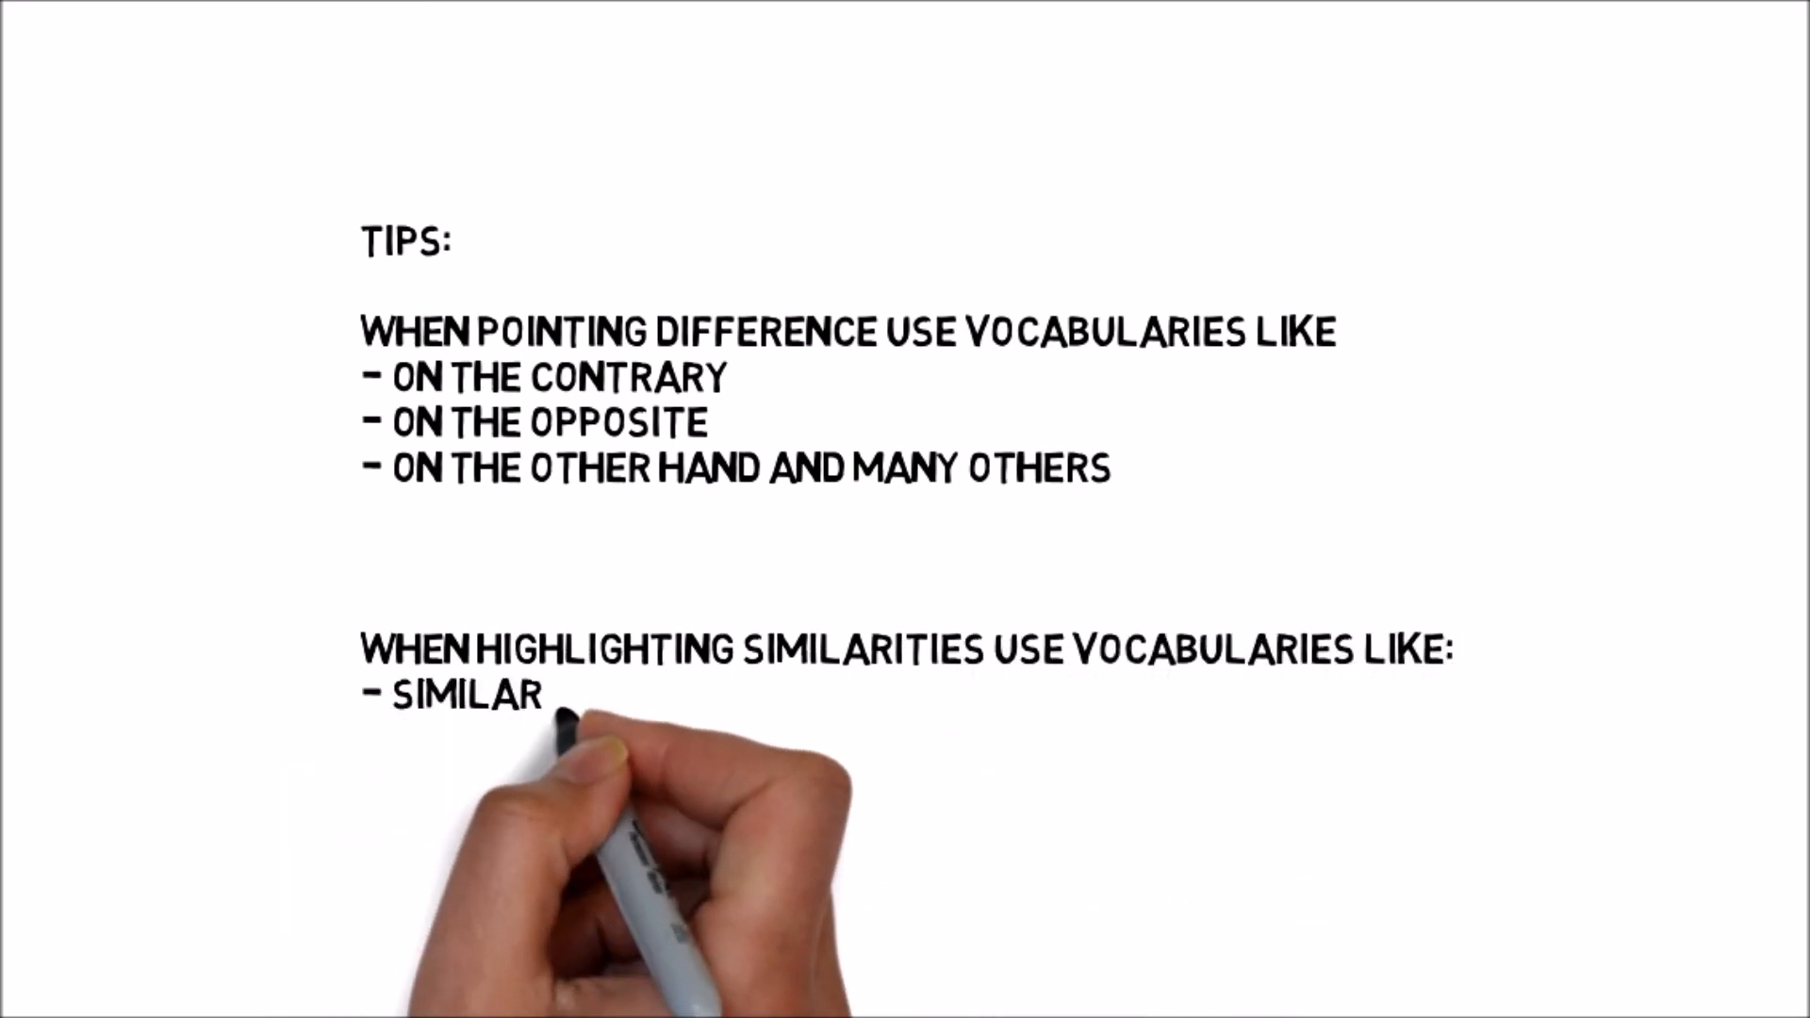